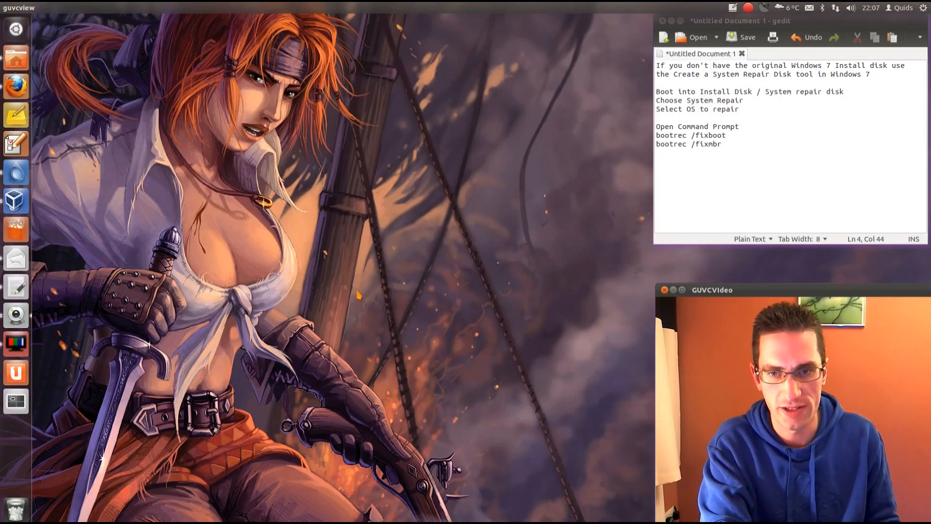
Step: Bring up the running Windows 7 VM, then close the clone stuck at the GRUB menu
{"action": "left_click", "coordinate": [15, 200]}
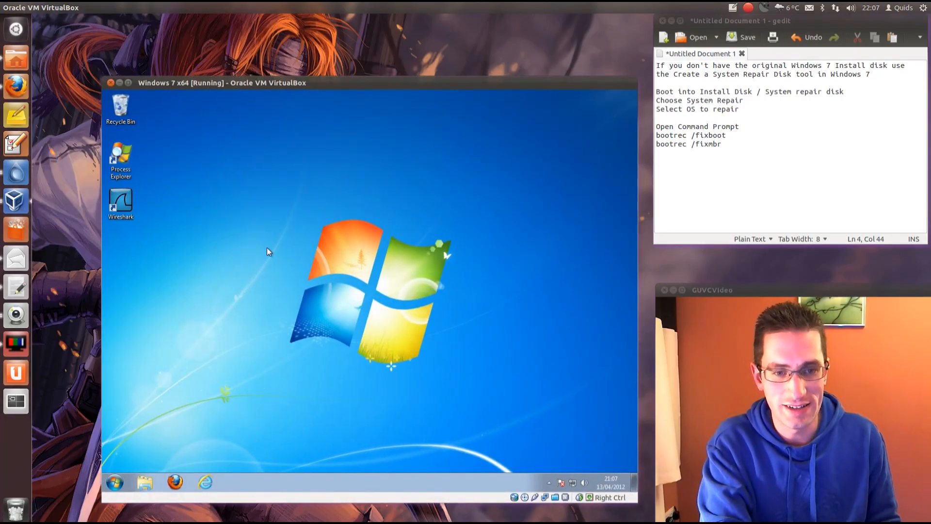
{"action": "mouse_move", "coordinate": [262, 245]}
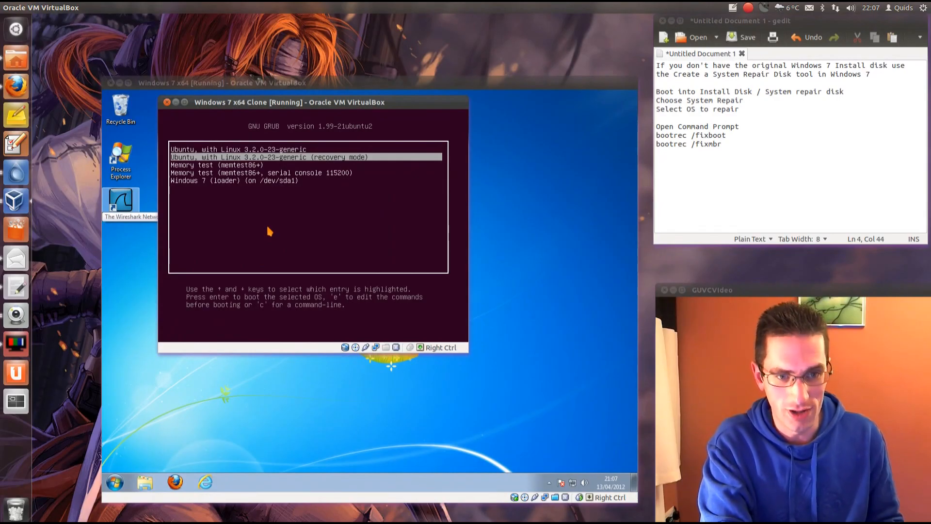
{"action": "mouse_move", "coordinate": [297, 240]}
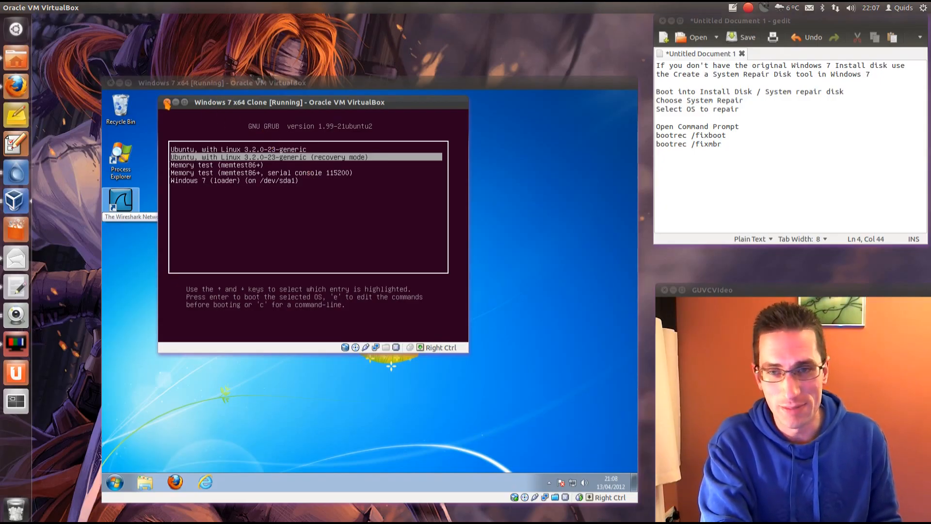
{"action": "left_click", "coordinate": [185, 102]}
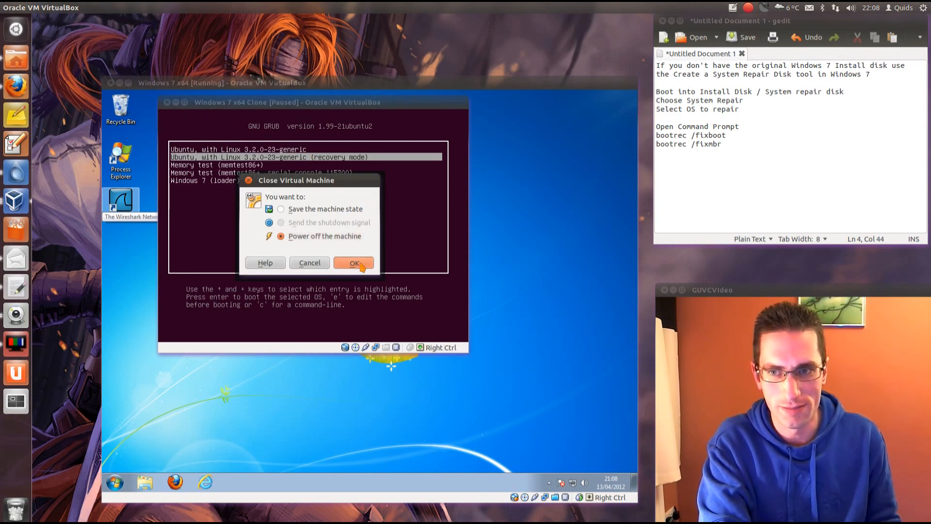
Step: Power off the Windows 7 x64 Clone virtual machine
{"action": "left_click", "coordinate": [354, 262]}
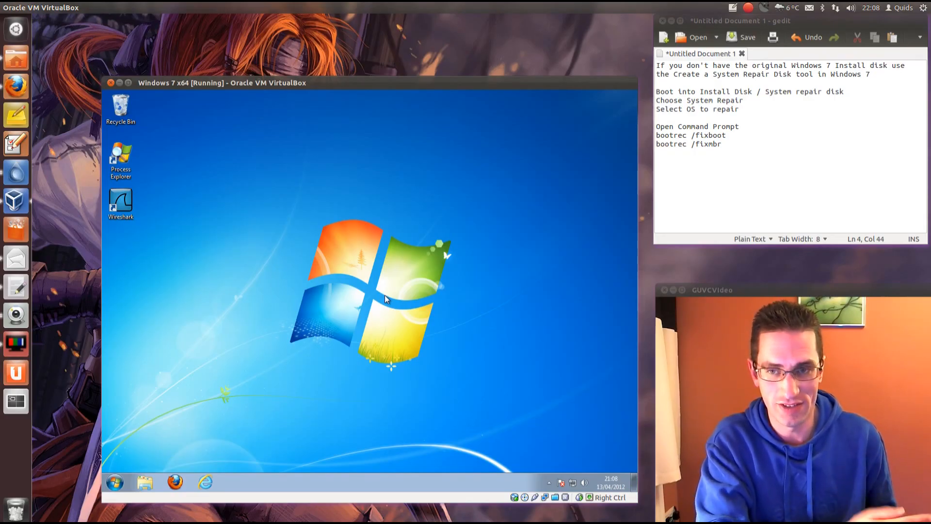
{"action": "mouse_move", "coordinate": [114, 482]}
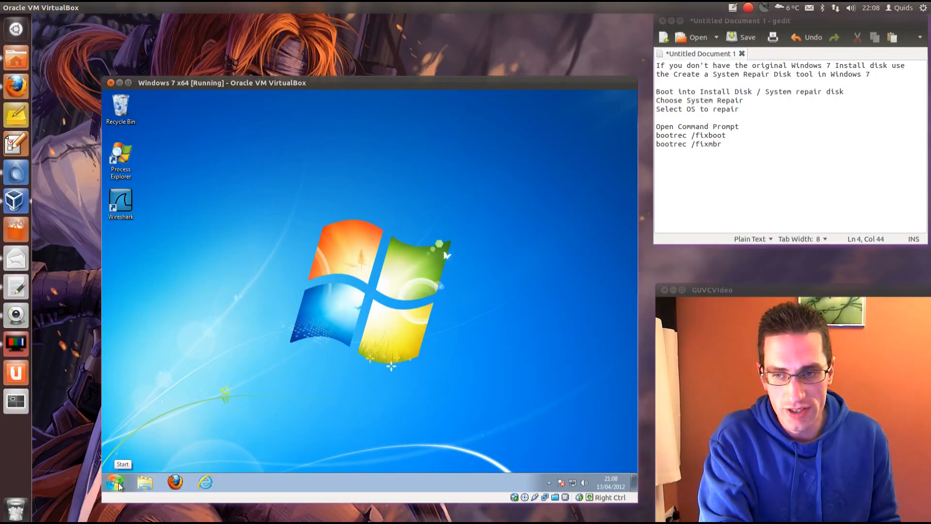
Step: Launch Create a System Repair Disc from Start search and dismiss the no-burner error
{"action": "left_click", "coordinate": [114, 481]}
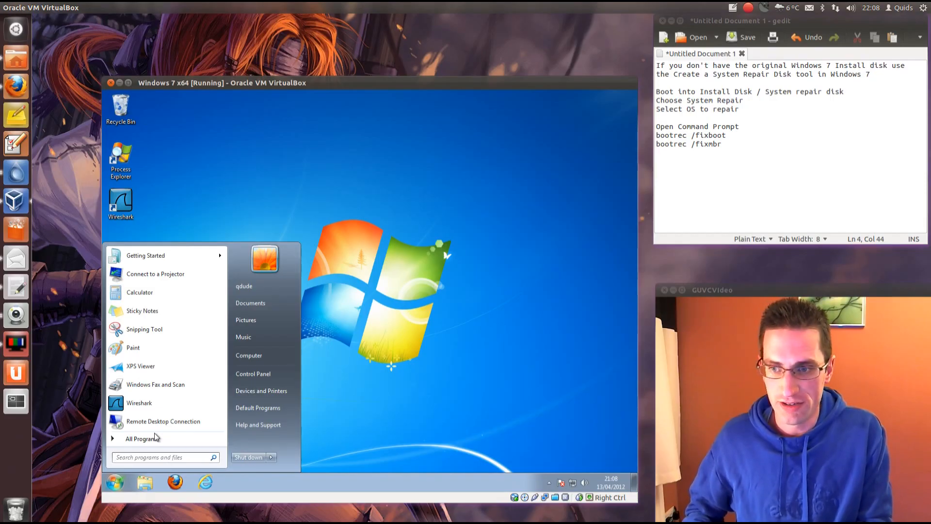
{"action": "type", "text": "syste"}
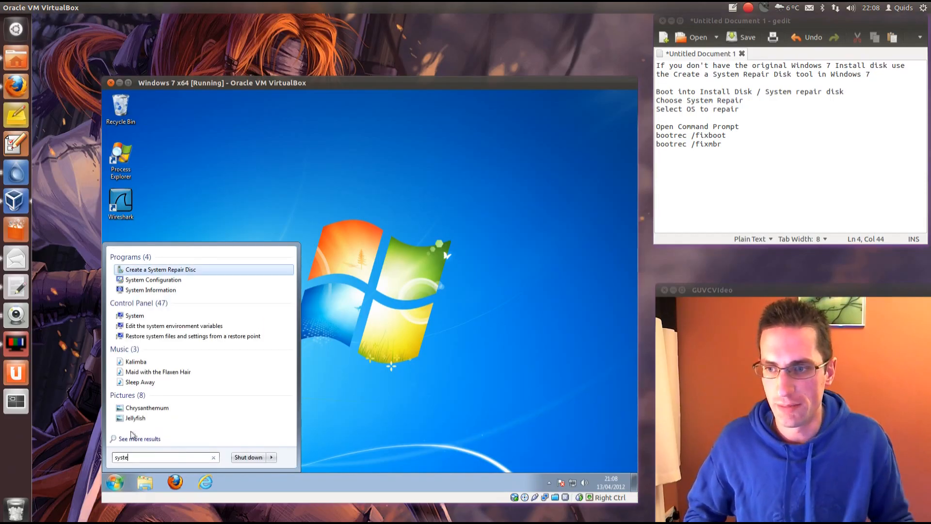
{"action": "left_click", "coordinate": [159, 269]}
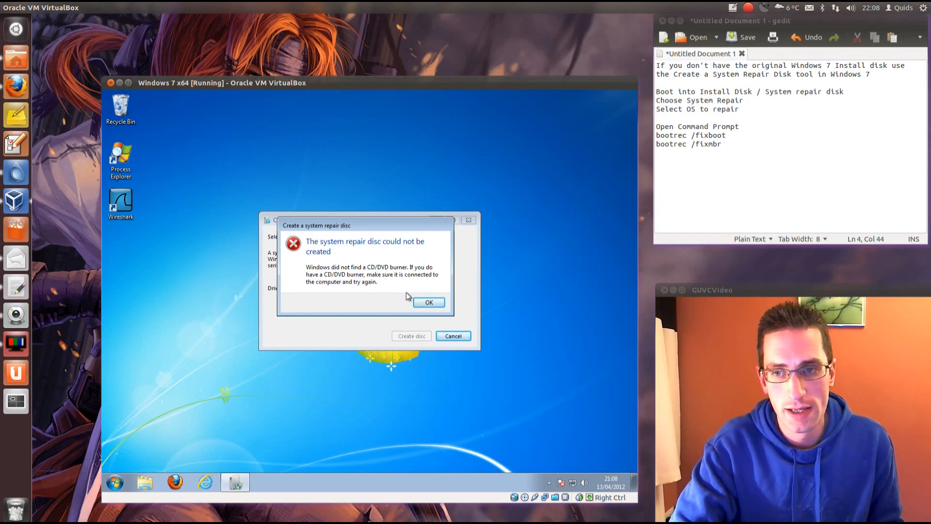
{"action": "mouse_move", "coordinate": [378, 273]}
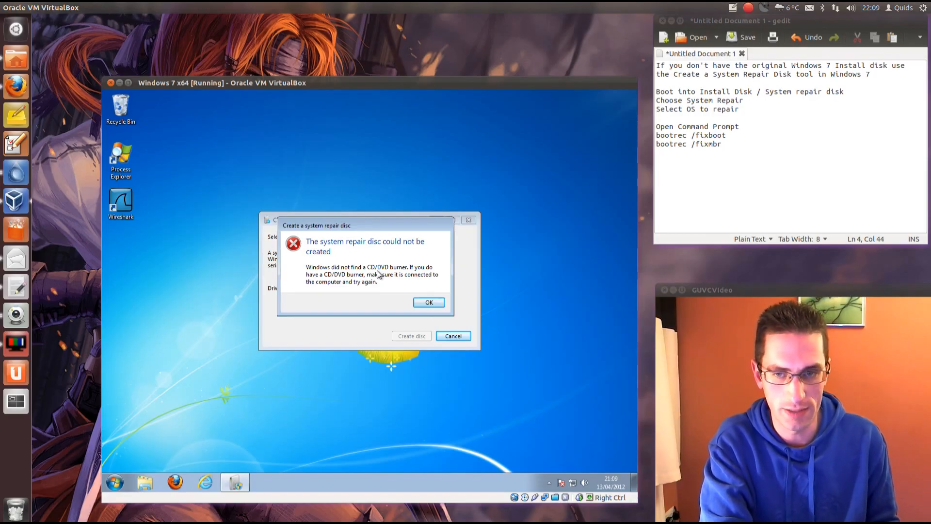
{"action": "left_click", "coordinate": [428, 302]}
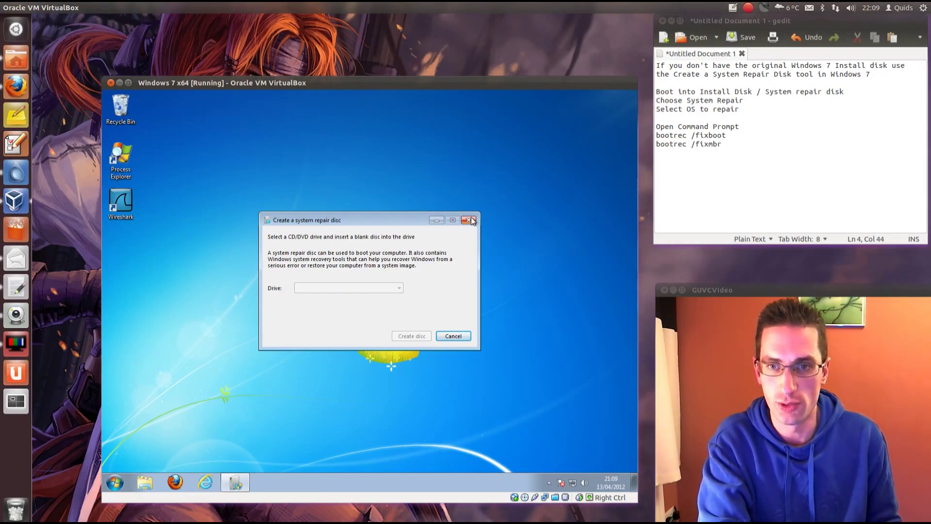
Step: Shut down the Windows 7 x64 VM, then boot the Windows 7 x64 Clone from VirtualBox Manager
{"action": "left_click", "coordinate": [470, 219]}
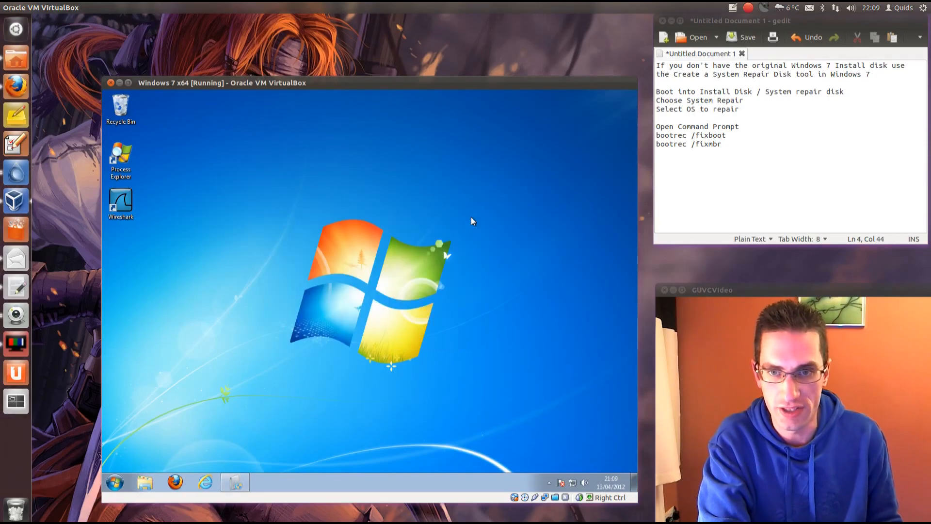
{"action": "left_click", "coordinate": [114, 481]}
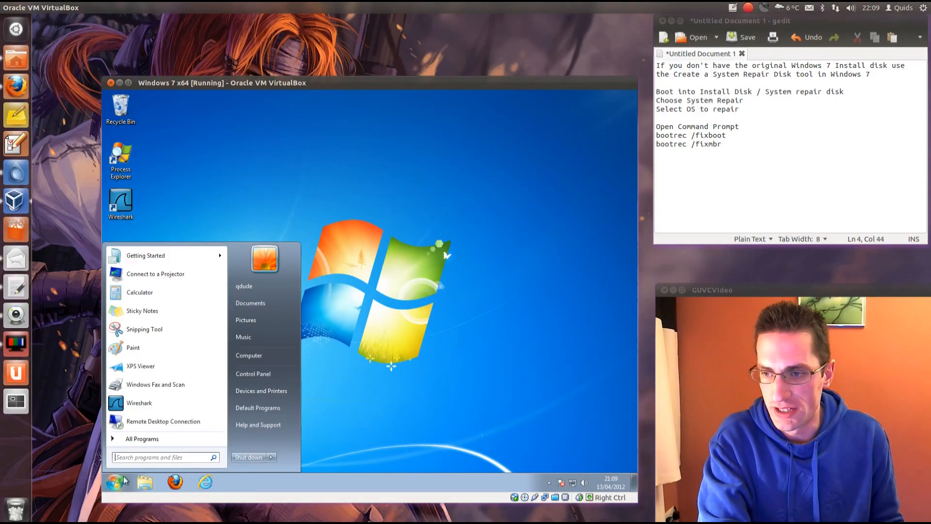
{"action": "left_click", "coordinate": [270, 457]}
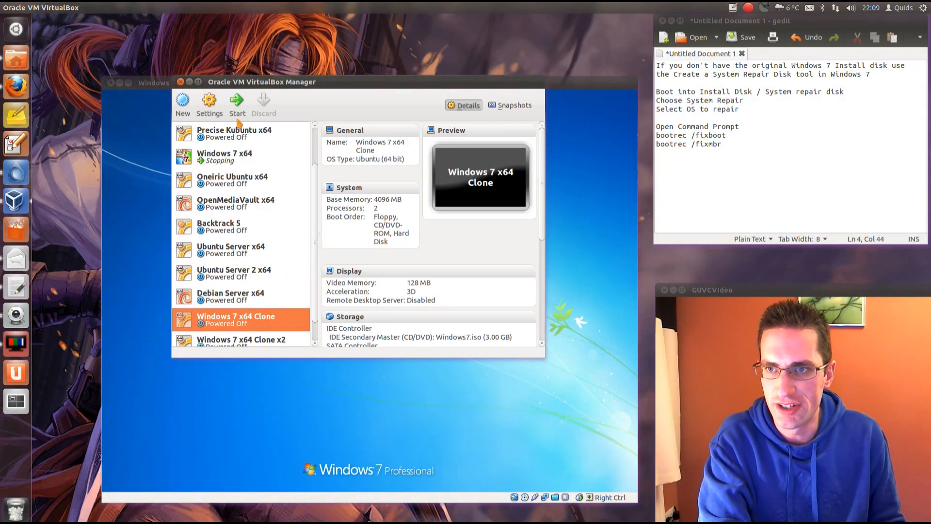
{"action": "left_click", "coordinate": [236, 101]}
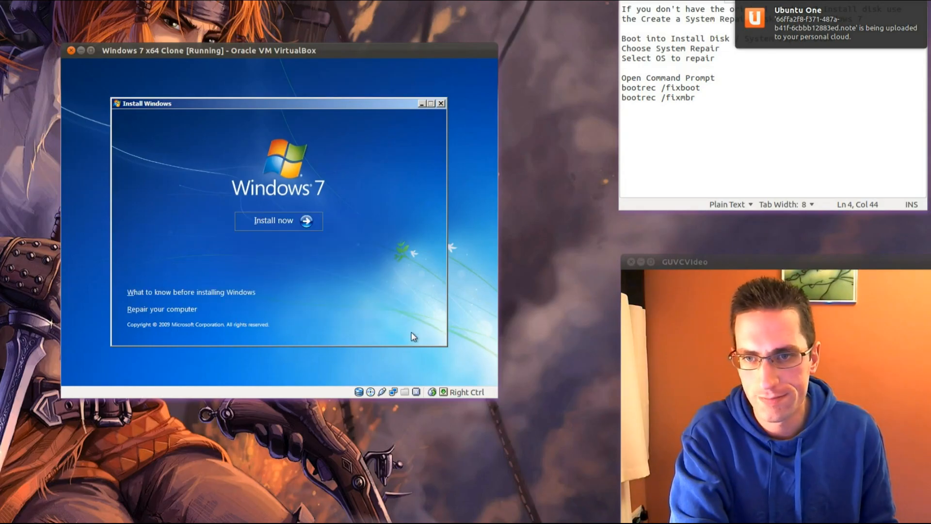
{"action": "mouse_move", "coordinate": [169, 314]}
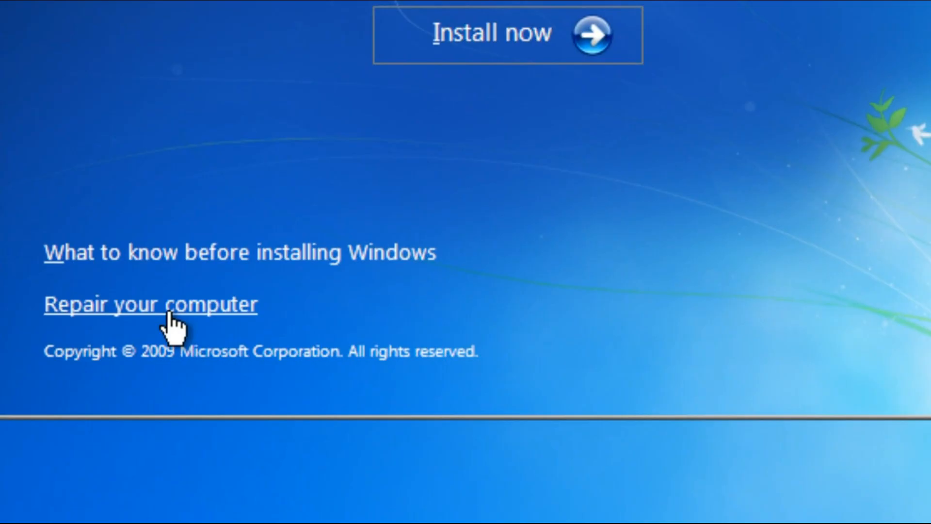
Step: Choose 'Repair your computer' on the Install Windows screen to reach System Recovery Options
{"action": "left_click", "coordinate": [150, 304]}
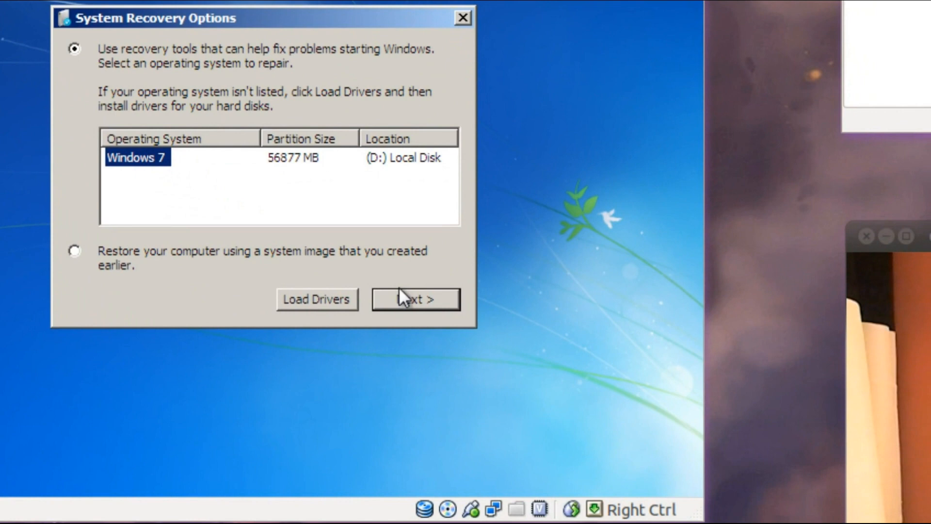
Step: Proceed to repair the Windows 7 installation and bring up a recovery command prompt
{"action": "left_click", "coordinate": [415, 299]}
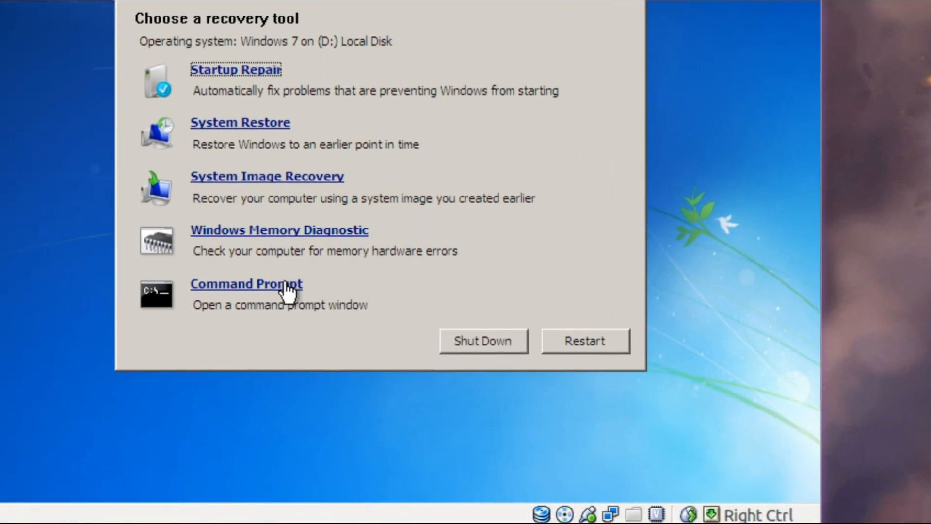
{"action": "left_click", "coordinate": [243, 283]}
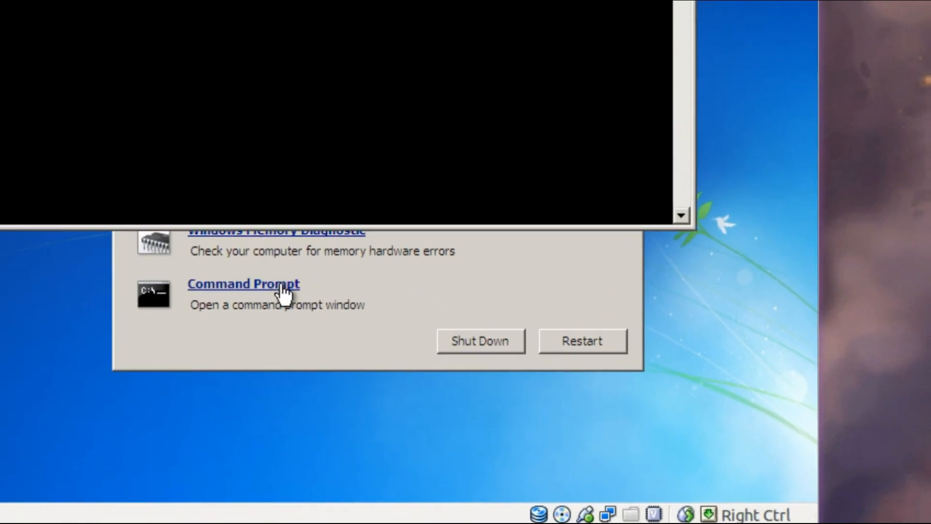
{"action": "left_click", "coordinate": [243, 283]}
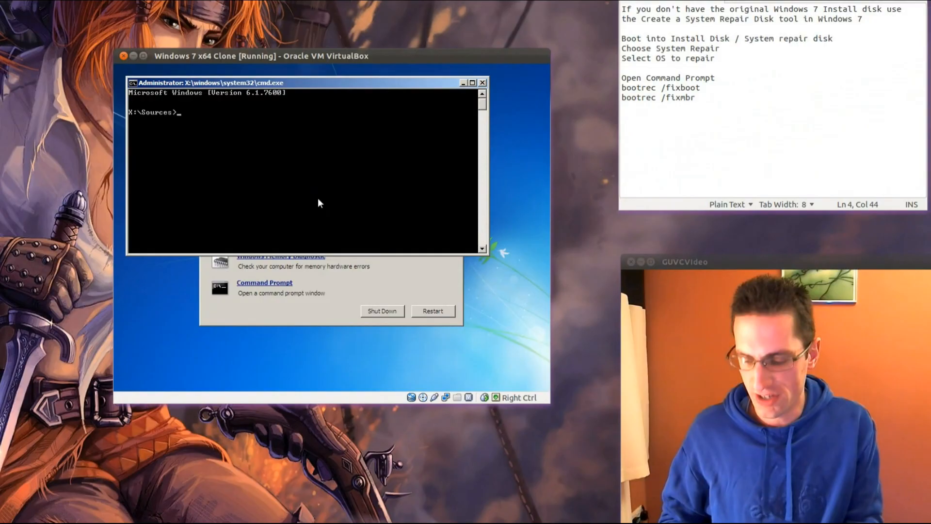
Step: Run 'bootrec /fixboot' successfully, then begin entering 'bootrec /fixmbr'
{"action": "type", "text": "bootre"}
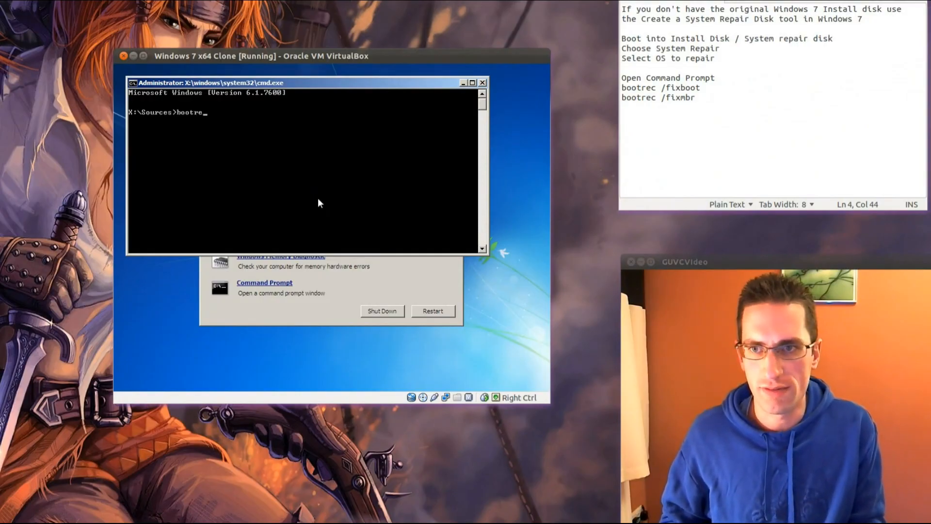
{"action": "type", "text": "c /"}
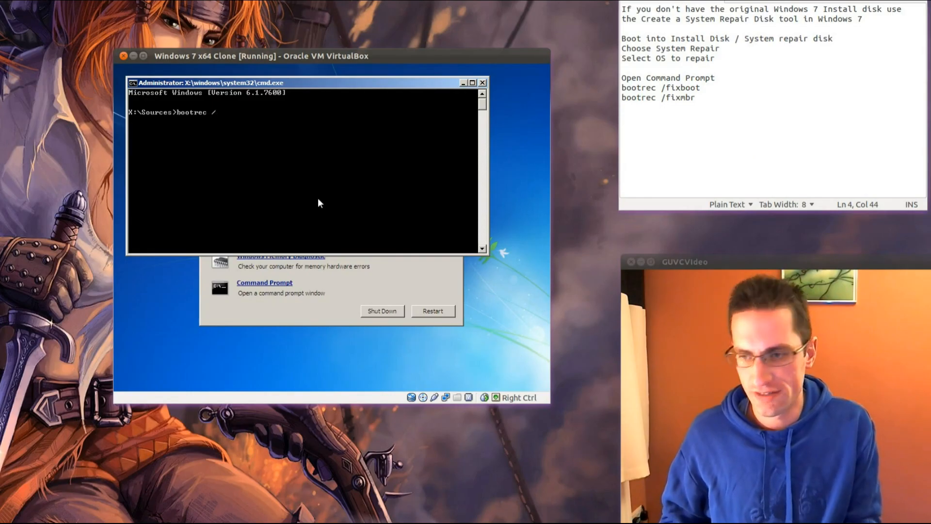
{"action": "type", "text": "fixboot"}
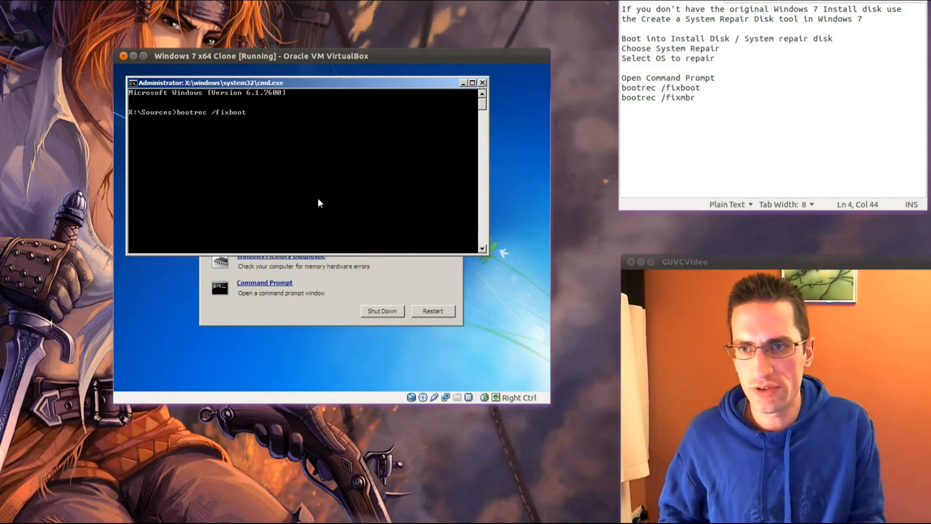
{"action": "key", "text": "Return"}
{"action": "type", "text": "bootrec /fixm"}
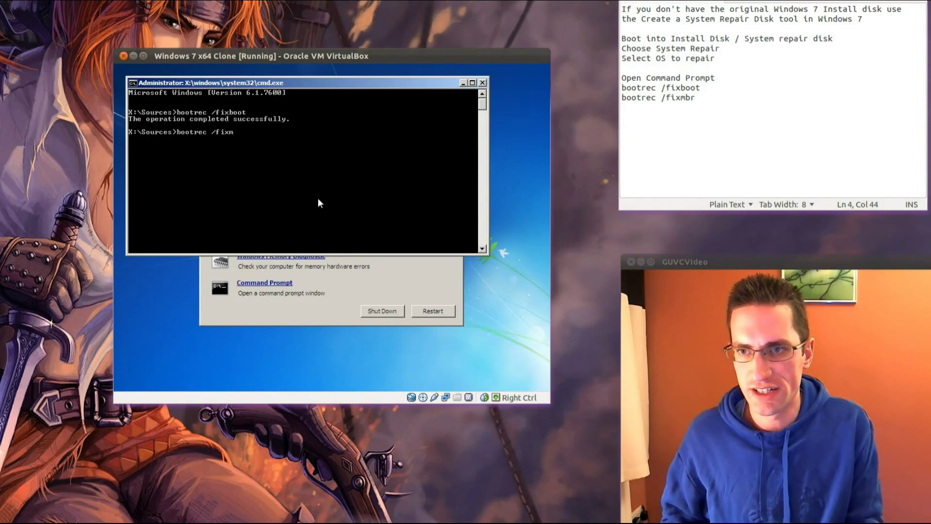
{"action": "type", "text": "br"}
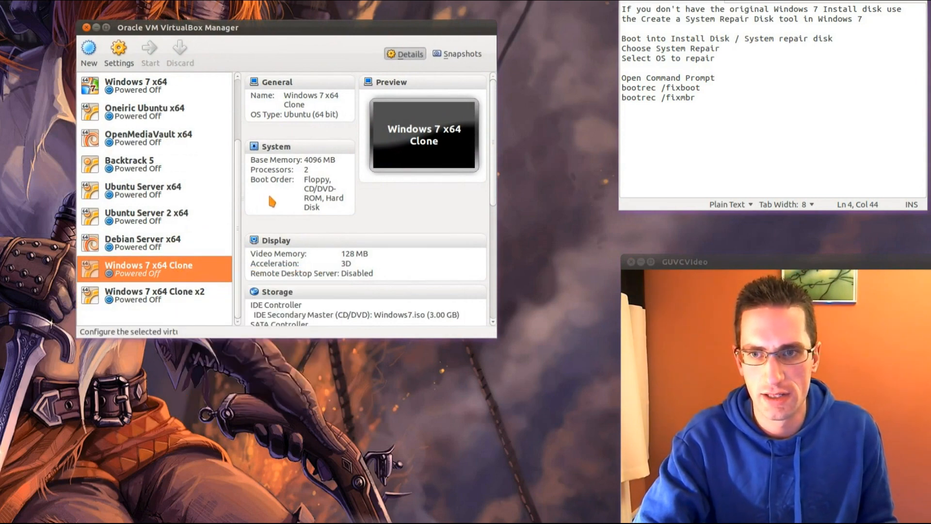
Step: Bring up the Windows 7 x64 Clone's settings in VirtualBox Manager
{"action": "left_click", "coordinate": [119, 53]}
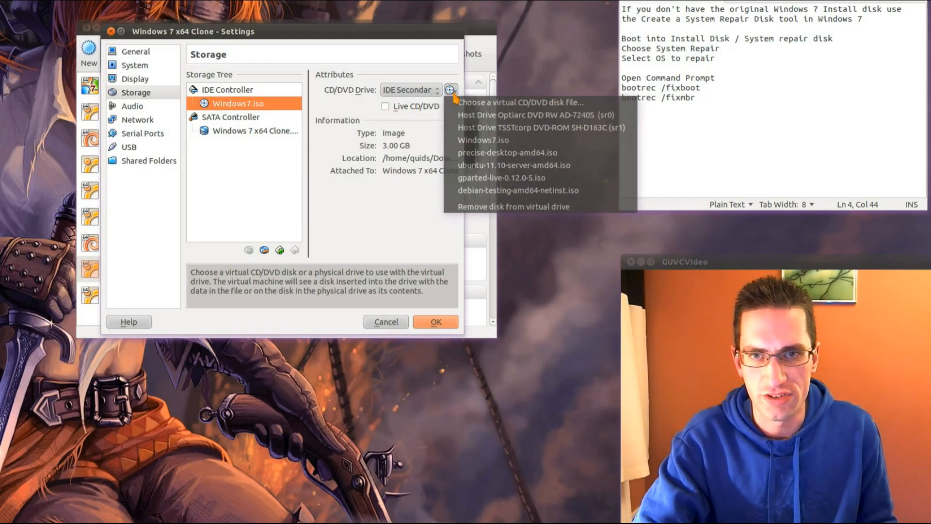
Step: Remove the Windows7.iso from the clone's virtual CD/DVD drive
{"action": "left_click", "coordinate": [434, 321]}
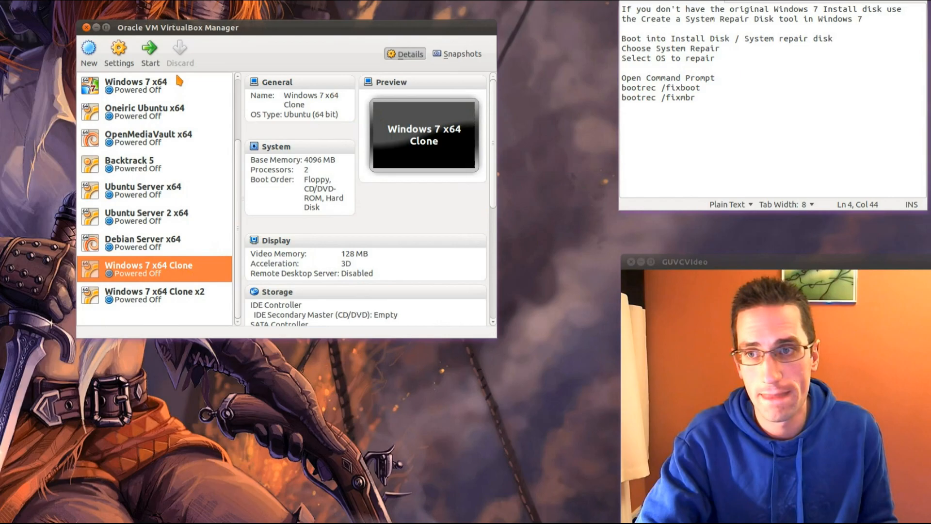
Step: Boot the Windows 7 x64 Clone, now starting Windows directly without the ISO
{"action": "left_click", "coordinate": [149, 54]}
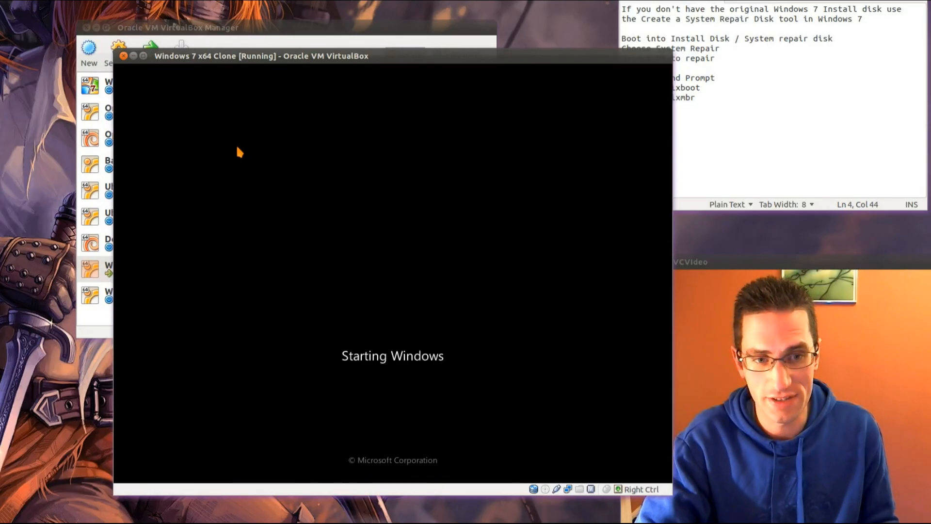
{"action": "mouse_move", "coordinate": [359, 58]}
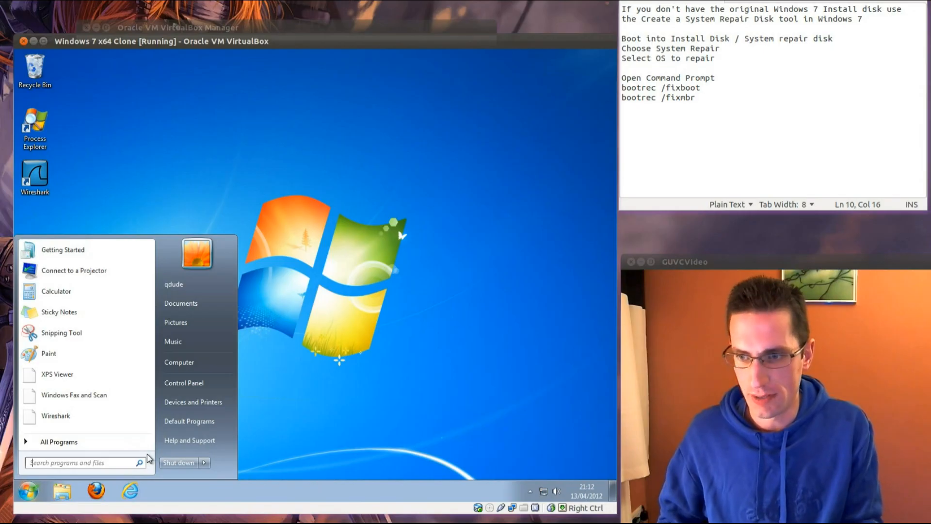
Step: Find Disk Management via a 'partitions' search and delete the 42.32 GB partition
{"action": "type", "text": "partitions"}
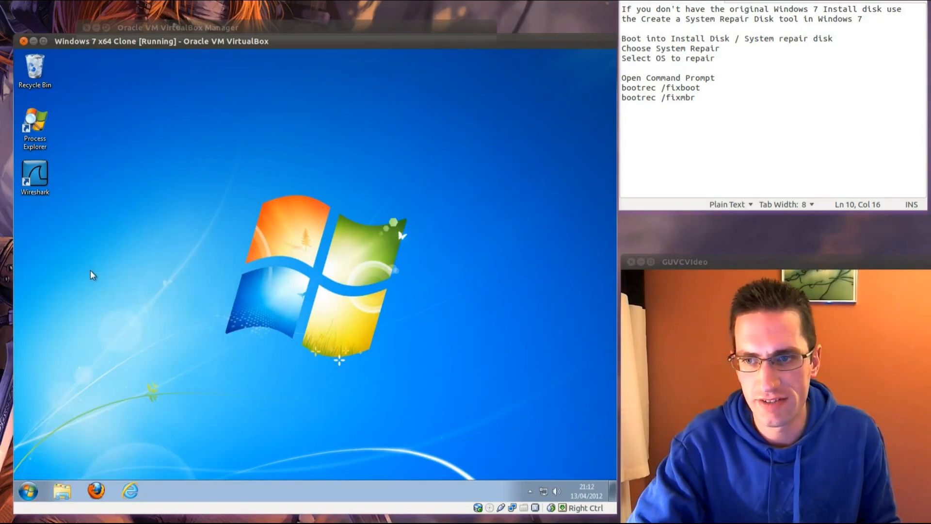
{"action": "mouse_move", "coordinate": [330, 266]}
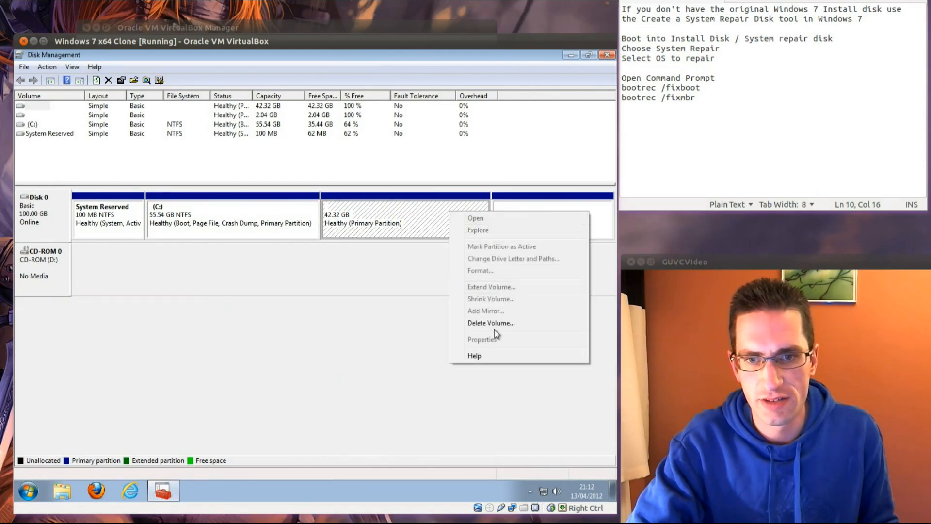
{"action": "left_click", "coordinate": [491, 323]}
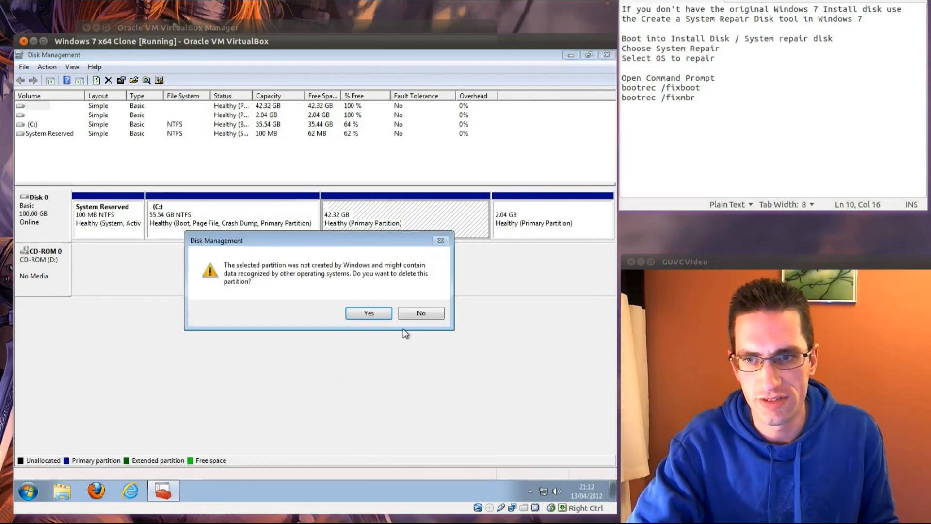
{"action": "left_click", "coordinate": [368, 312]}
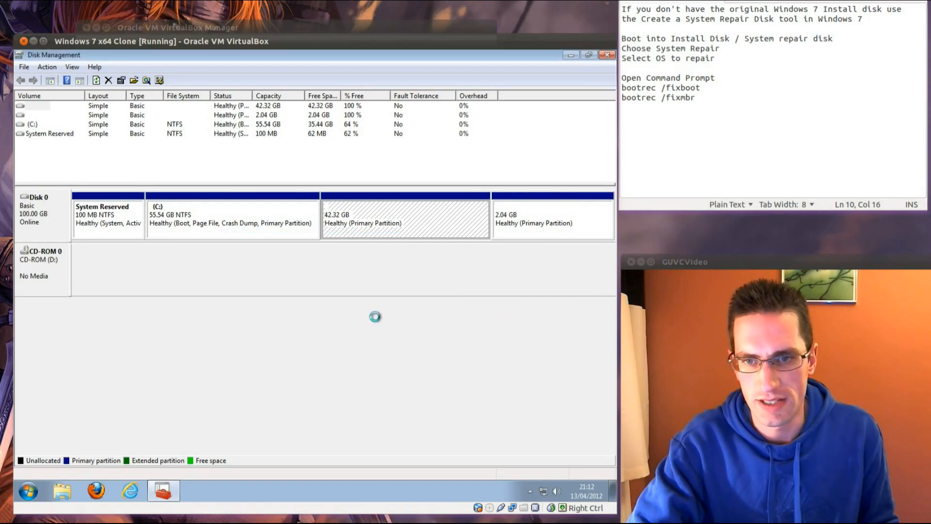
Step: Delete the 2.04 GB partition and the 44.36 GB extended partition, leaving unallocated space after C:
{"action": "right_click", "coordinate": [406, 217]}
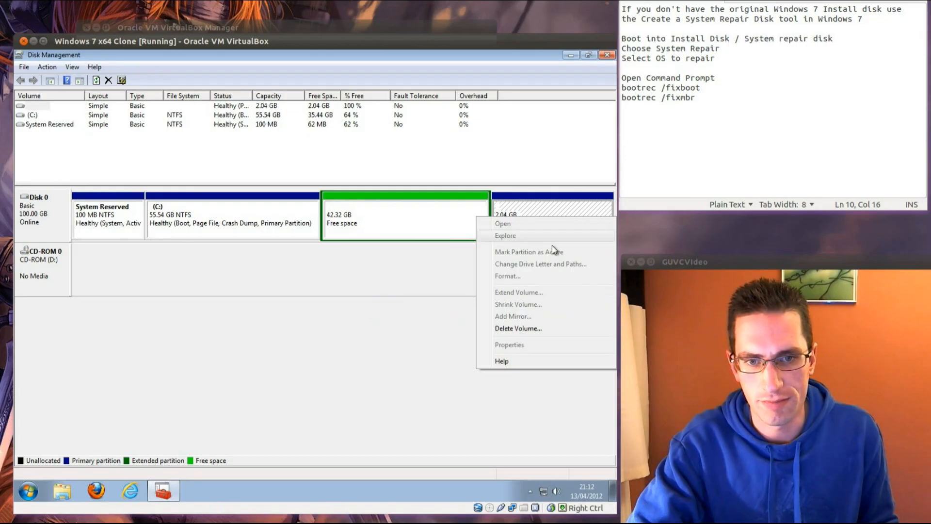
{"action": "left_click", "coordinate": [517, 328]}
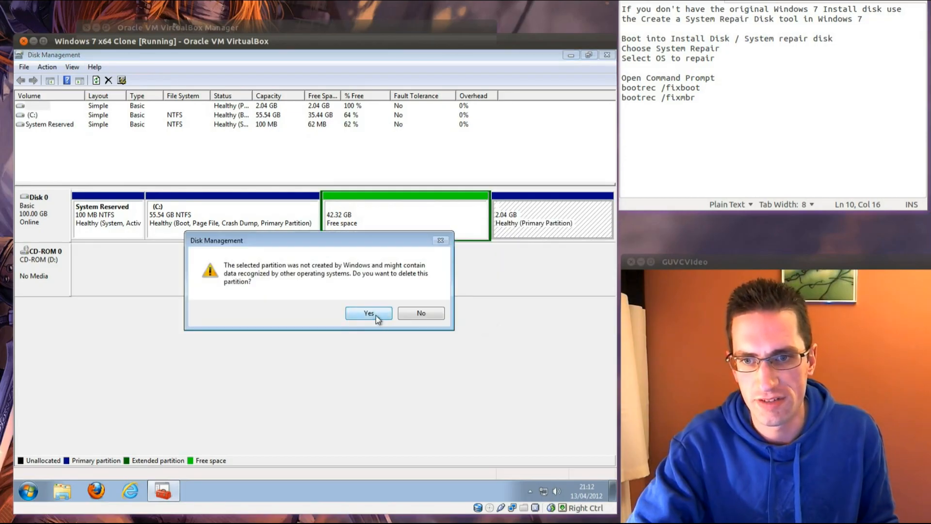
{"action": "left_click", "coordinate": [368, 313]}
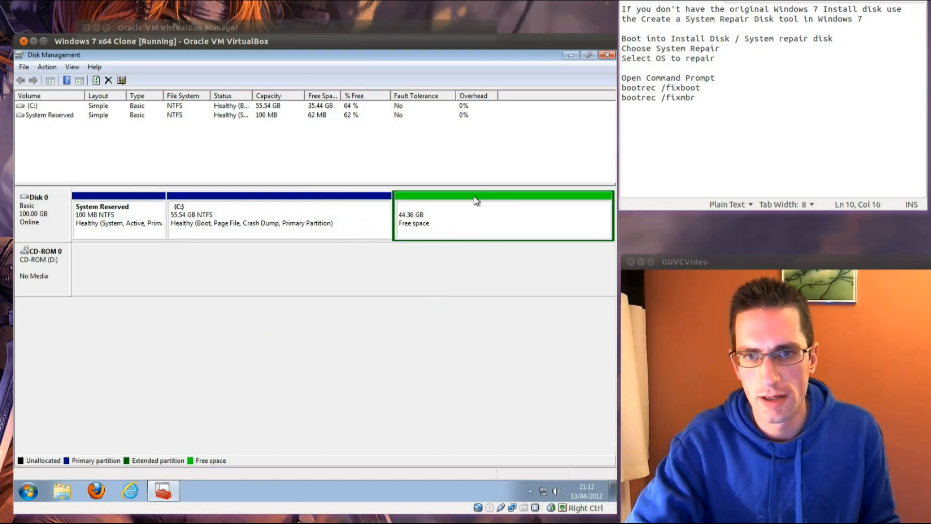
{"action": "right_click", "coordinate": [475, 201]}
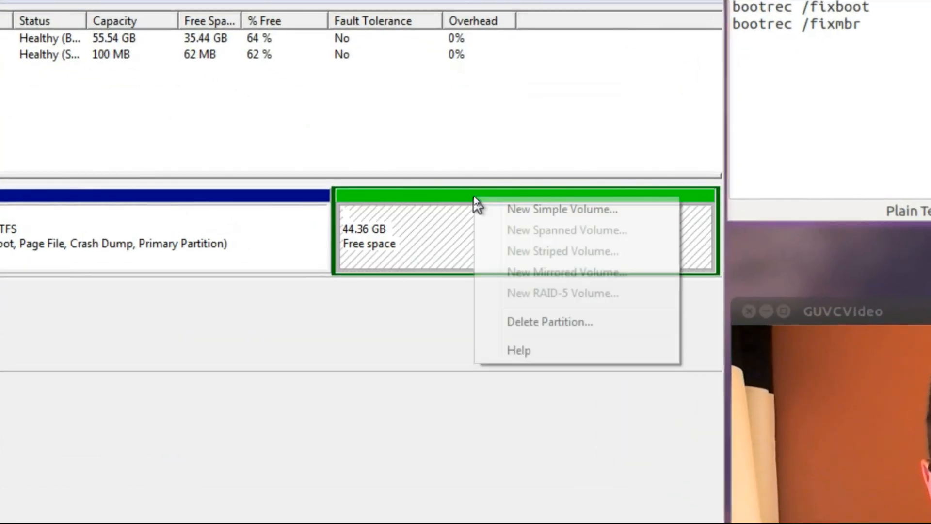
{"action": "left_click", "coordinate": [549, 321]}
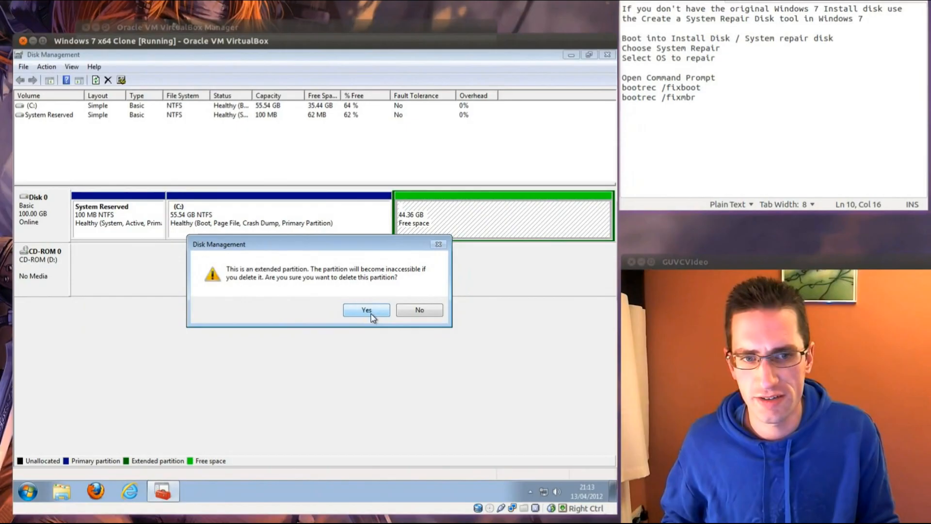
{"action": "left_click", "coordinate": [365, 310]}
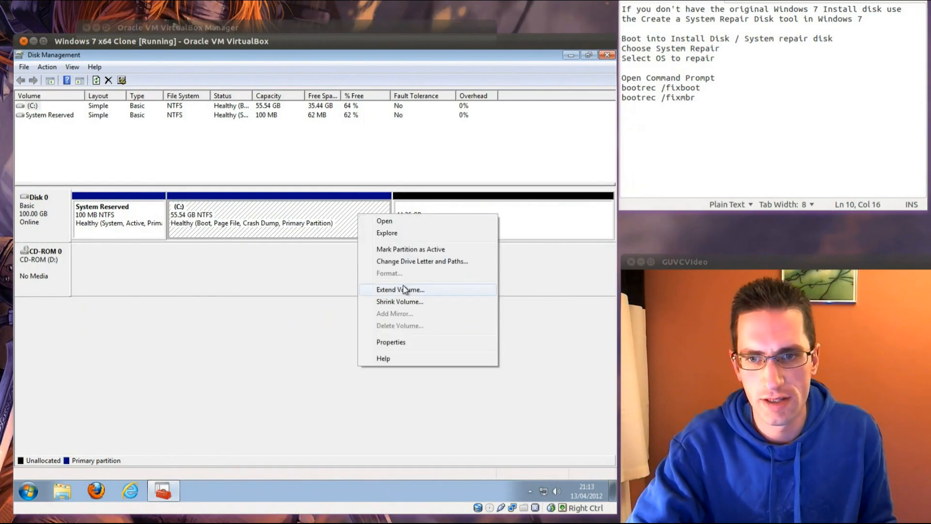
Step: Extend C: by all 45419 MB of free space to 99.90 GB and close Disk Management
{"action": "left_click", "coordinate": [400, 289]}
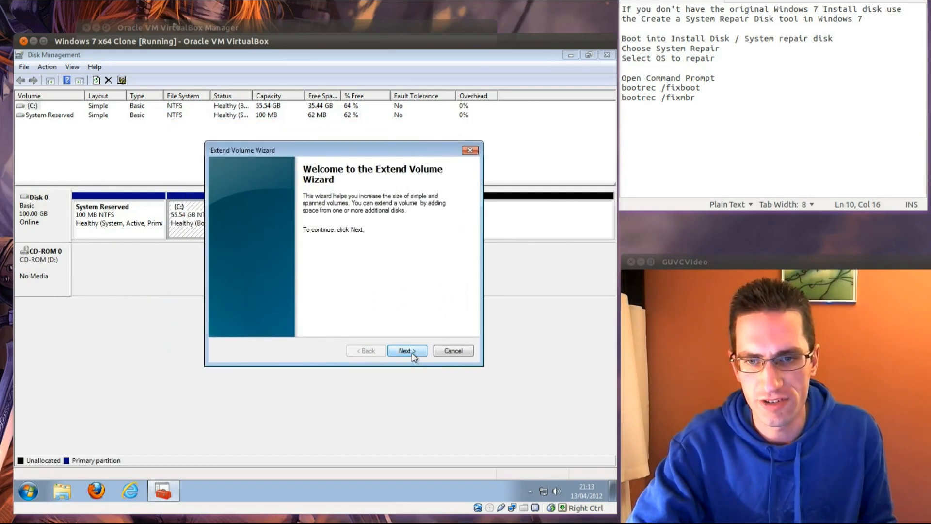
{"action": "left_click", "coordinate": [406, 350]}
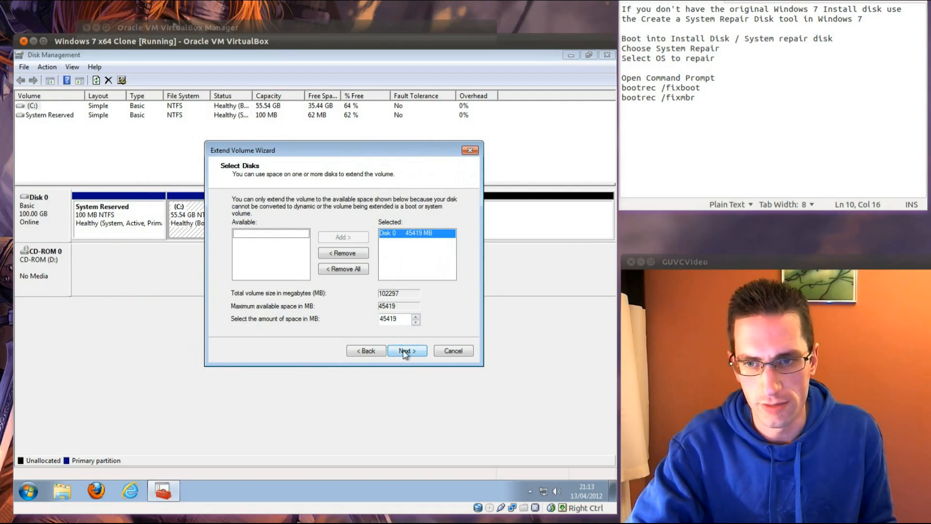
{"action": "left_click", "coordinate": [407, 351]}
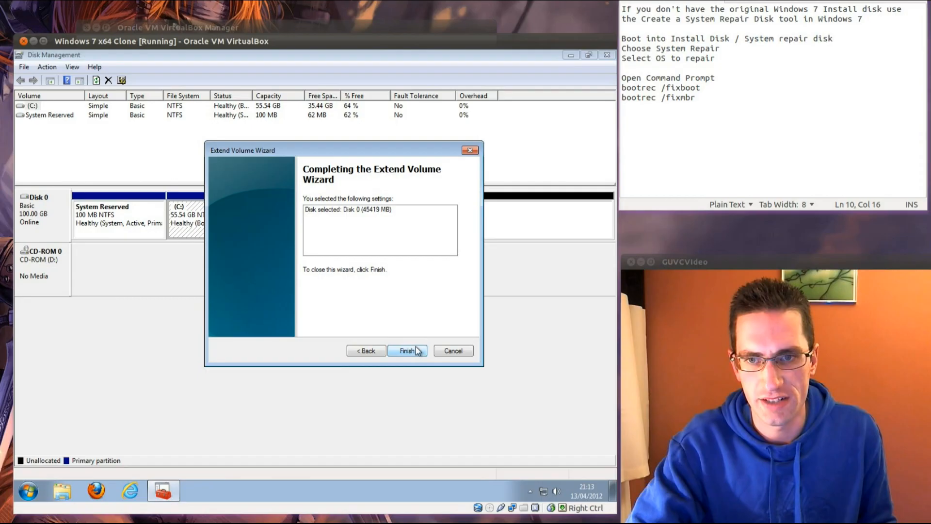
{"action": "left_click", "coordinate": [407, 350]}
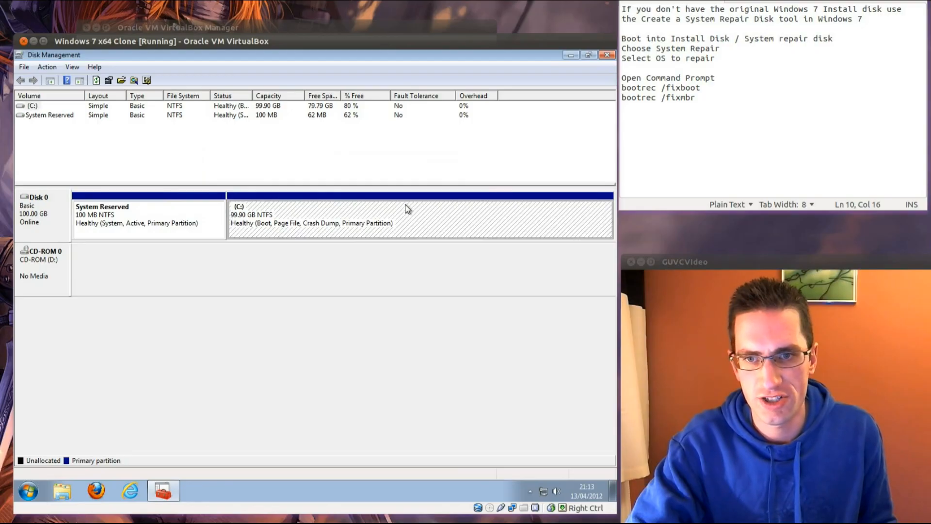
{"action": "mouse_move", "coordinate": [557, 113]}
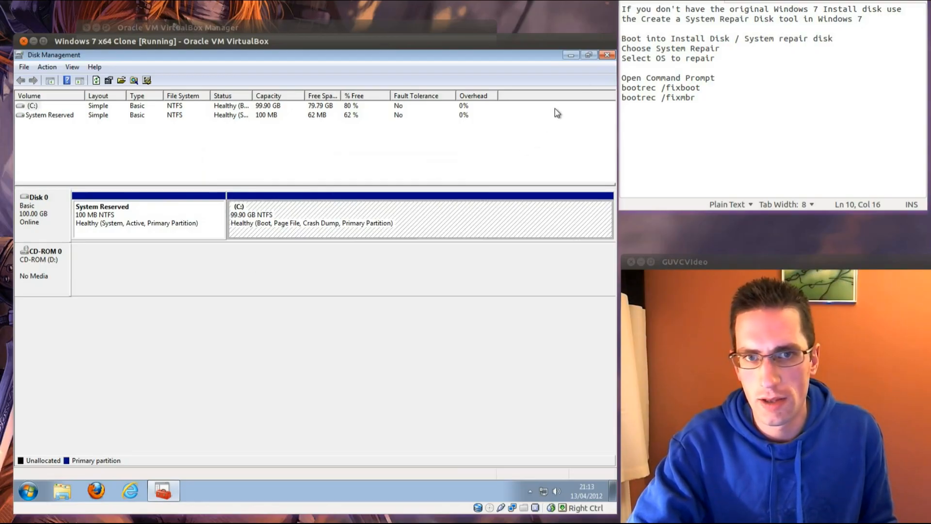
{"action": "left_click", "coordinate": [606, 55]}
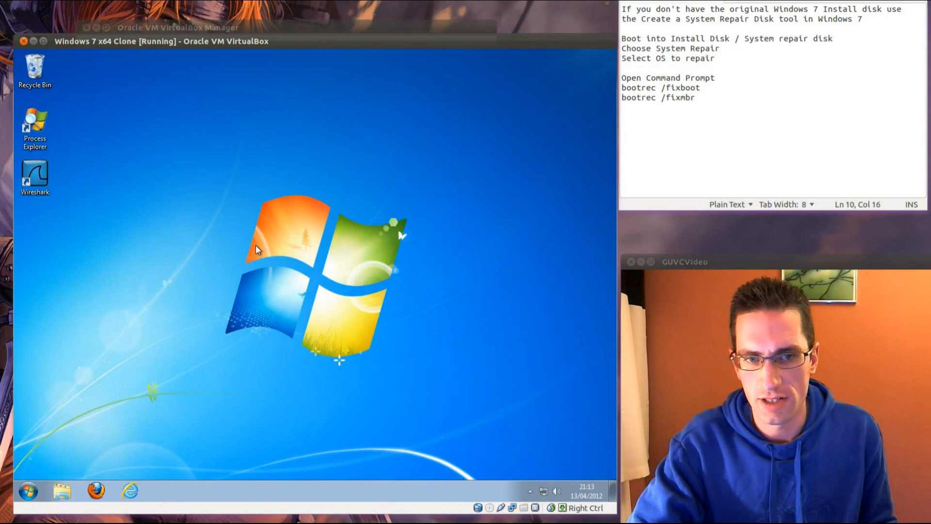
Step: Verify Local Disk (C:) properties show 99.8 GB capacity with 79.7 GB free, then cancel
{"action": "left_click", "coordinate": [61, 490]}
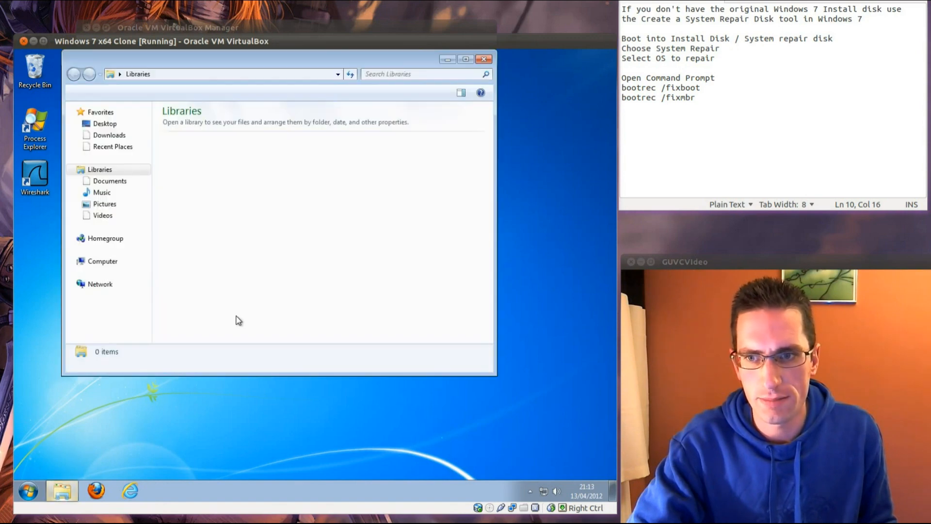
{"action": "left_click", "coordinate": [99, 169]}
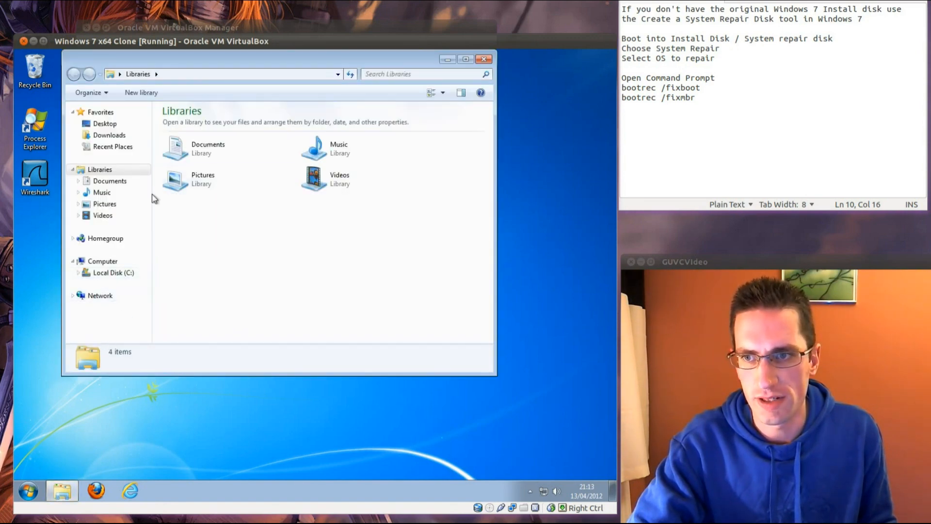
{"action": "right_click", "coordinate": [113, 273]}
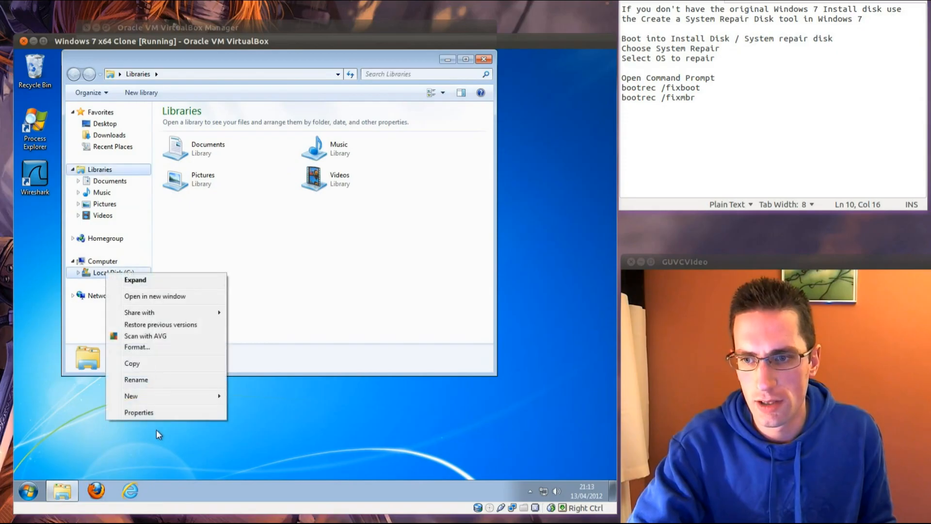
{"action": "left_click", "coordinate": [138, 412]}
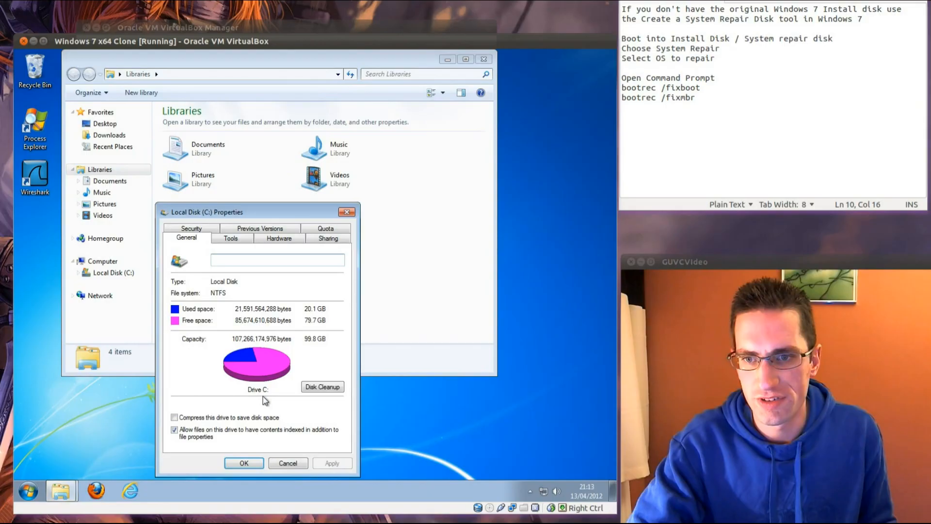
{"action": "mouse_move", "coordinate": [308, 353]}
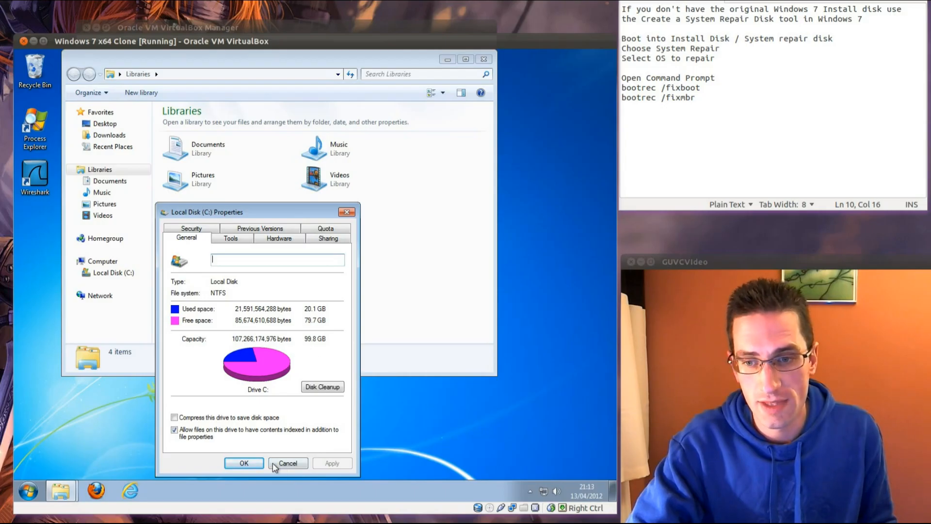
{"action": "left_click", "coordinate": [288, 462]}
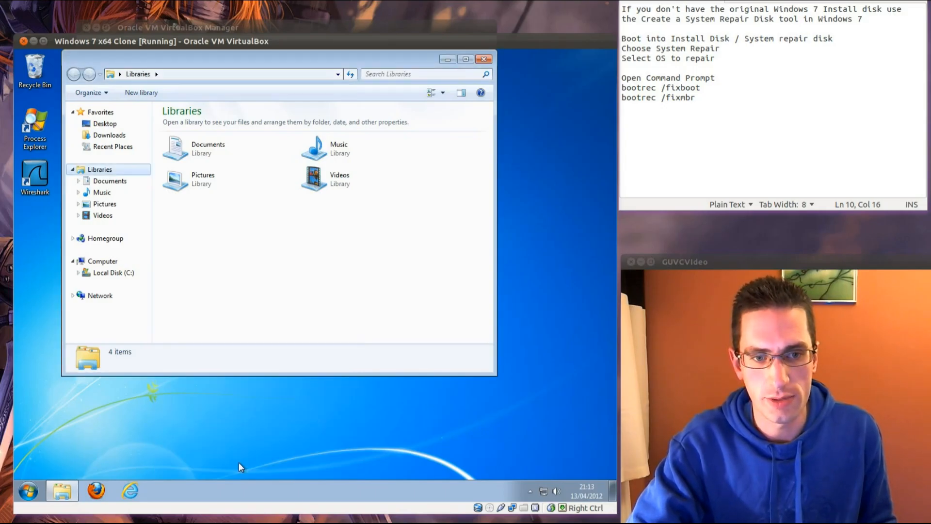